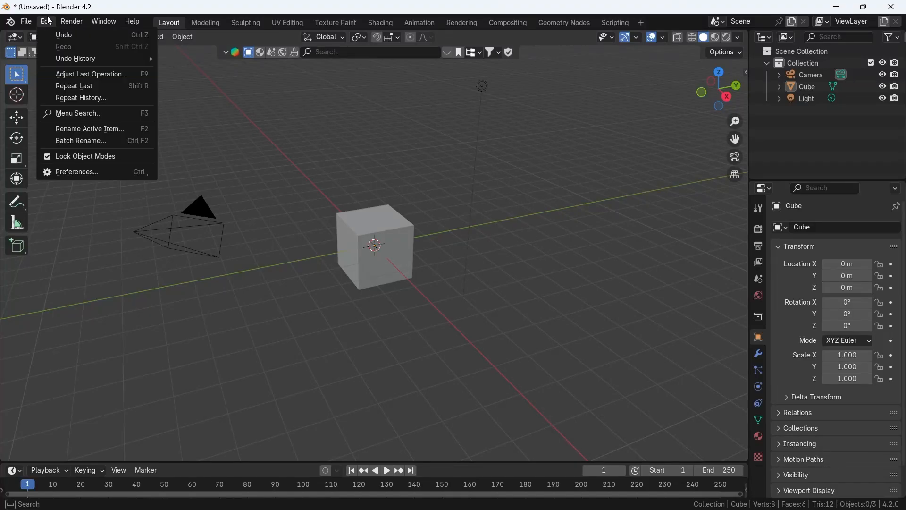
Install the IKEA Browser add-on found by searching 'ikea' in Preferences > Get Extensions
left_click(76, 172)
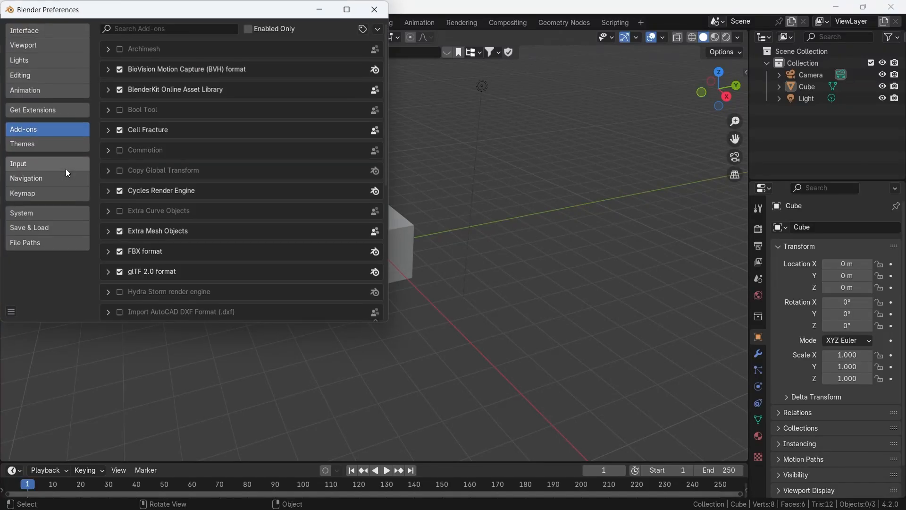
left_click(33, 110)
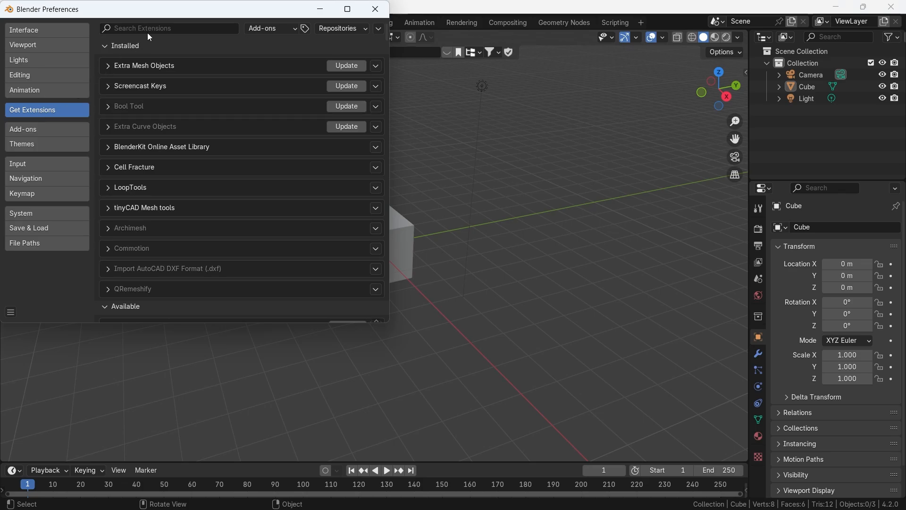
left_click(168, 27)
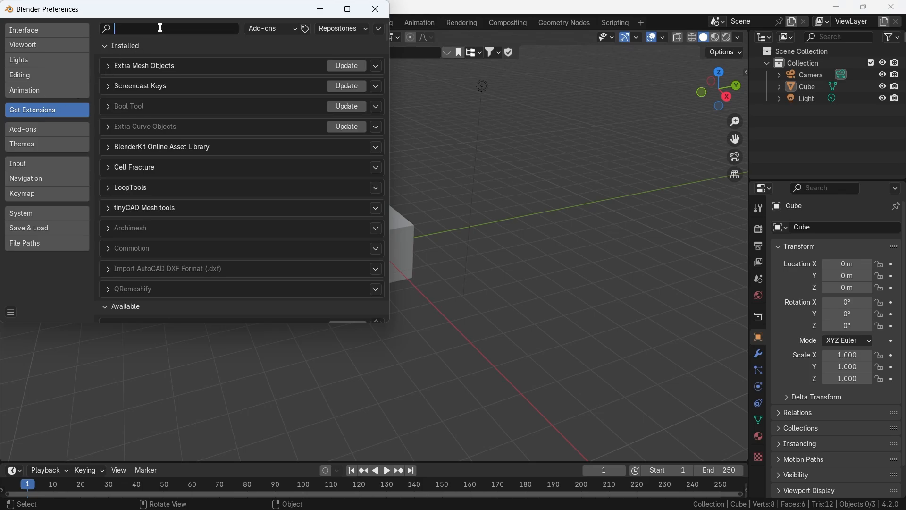
type("ikea")
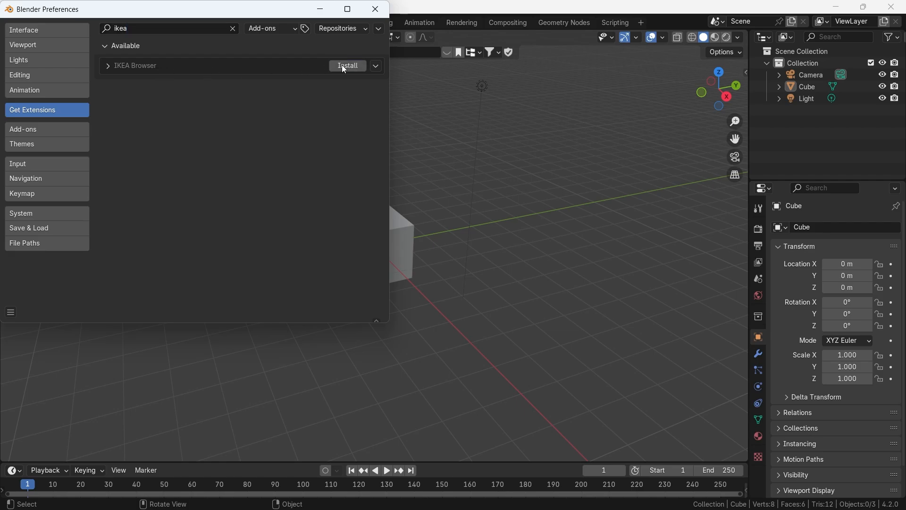
left_click(346, 65)
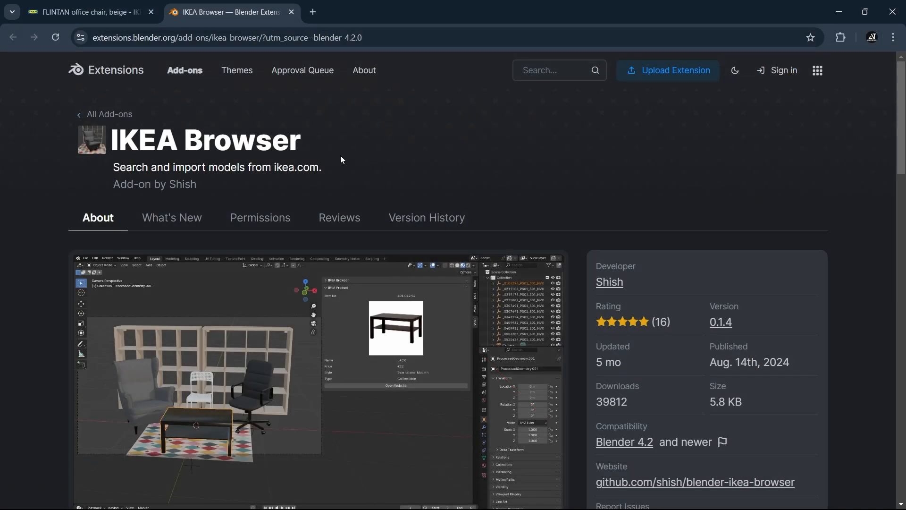
mouse_move(394, 177)
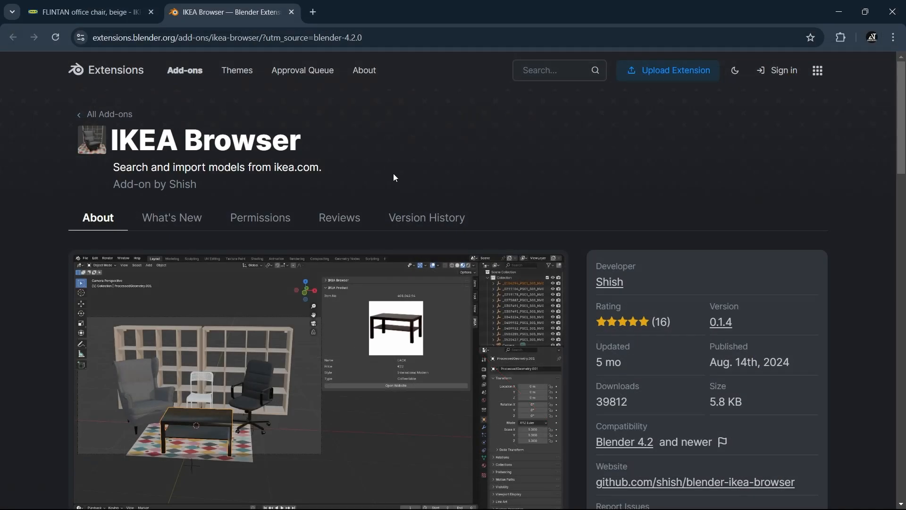
Look over the IKEA Browser page, then delete the default camera, cube and light in Blender
scroll("down", 3)
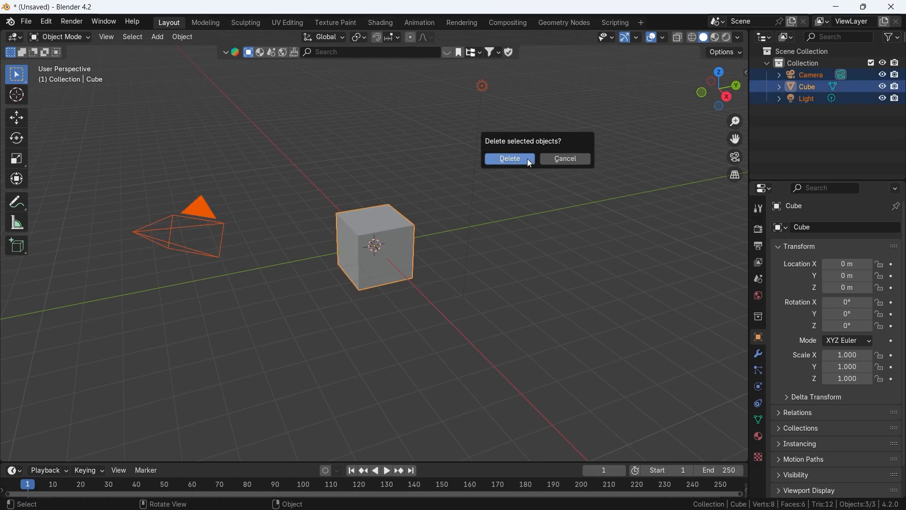
left_click(509, 159)
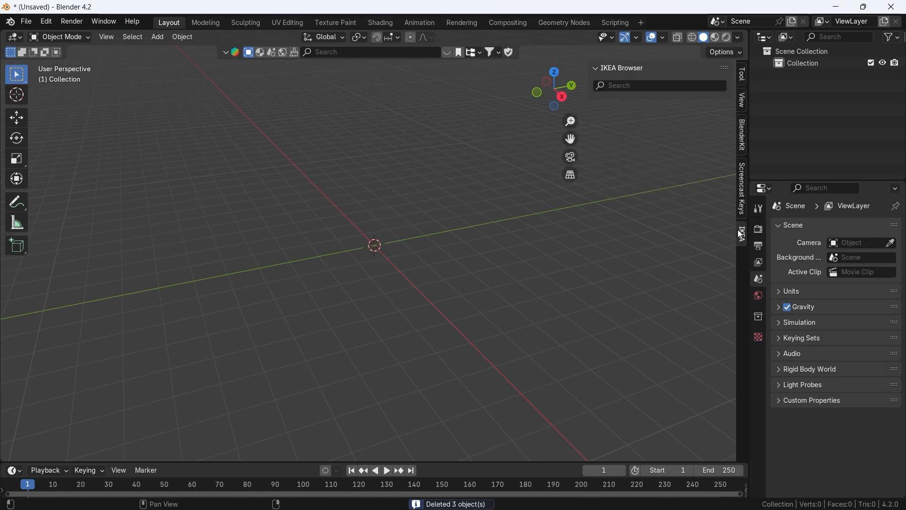
Search the IKEA panel for 'chair' and import the FLINTAN Office chair, beige
left_click(648, 85)
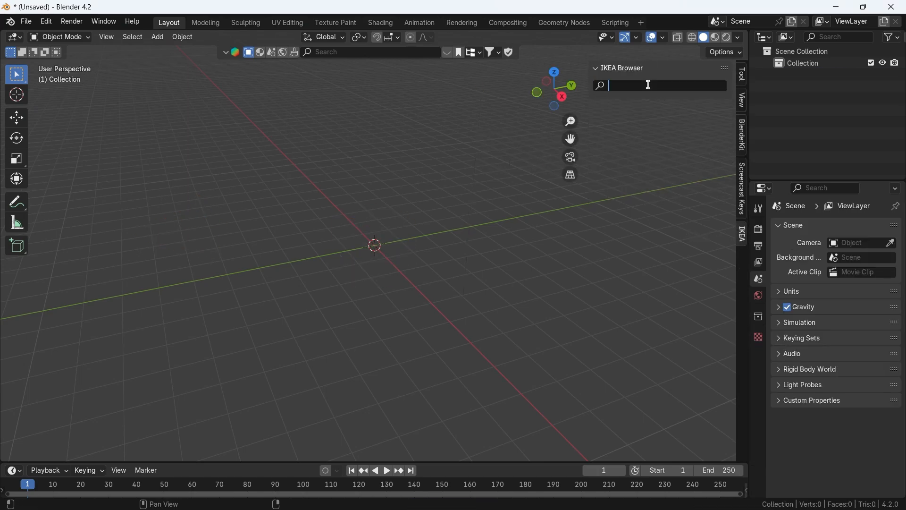
type("chair")
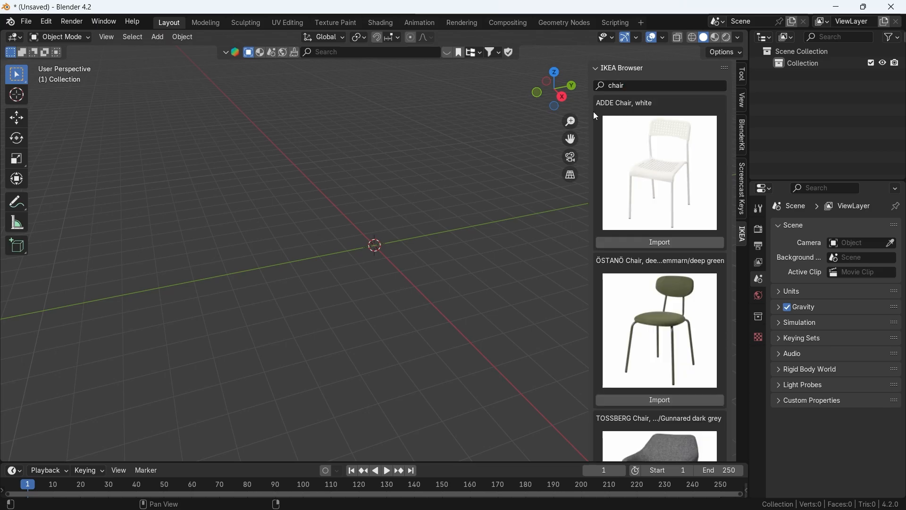
scroll("down", 3)
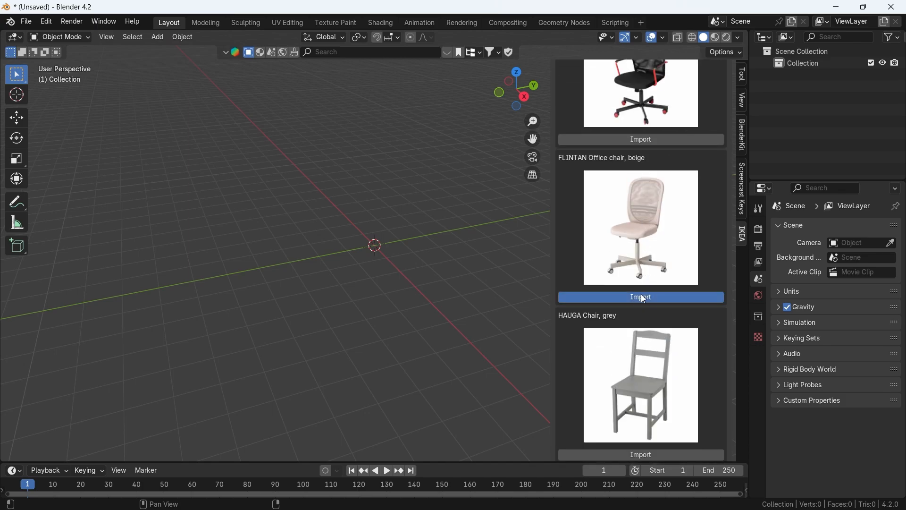
left_click(639, 297)
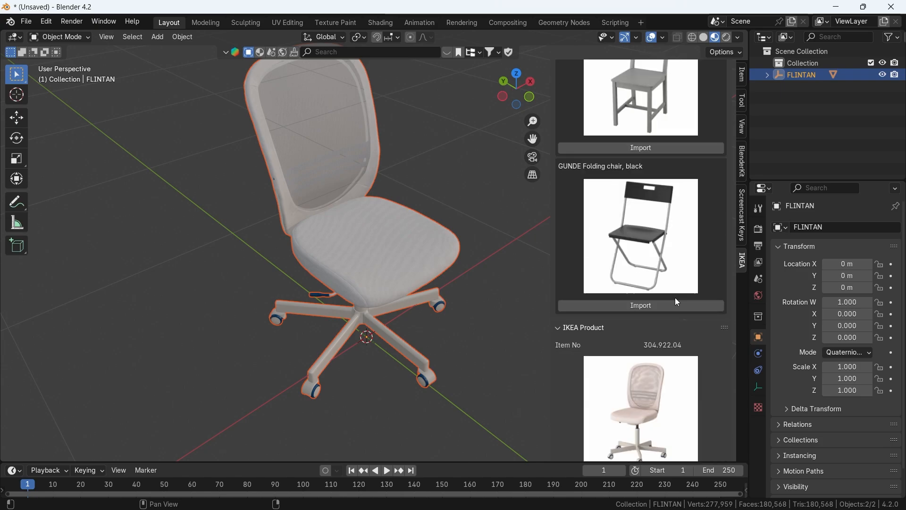
View the FLINTAN chair's IKEA Product details and open its website page
scroll("down", 3)
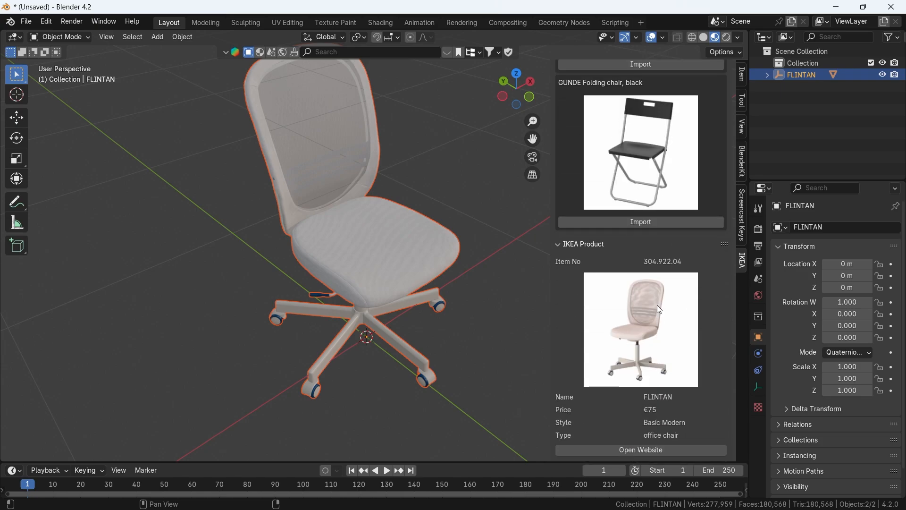
mouse_move(653, 442)
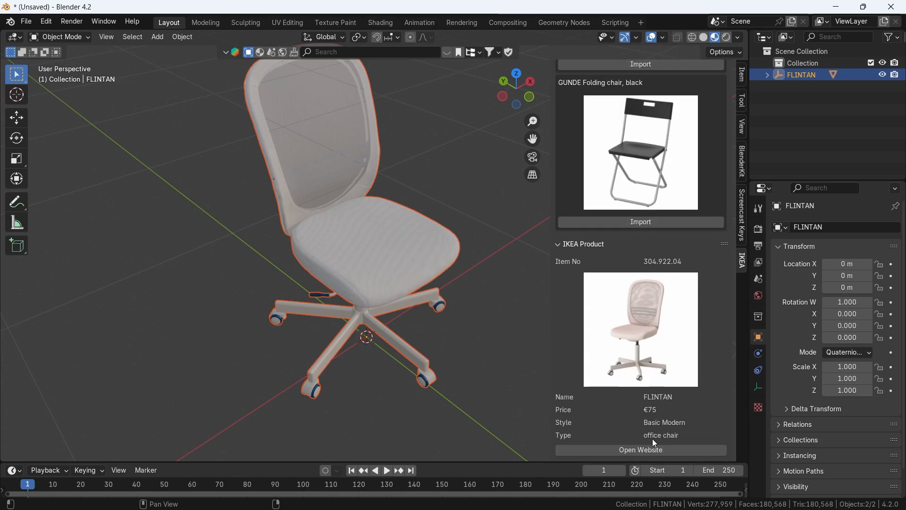
left_click(640, 450)
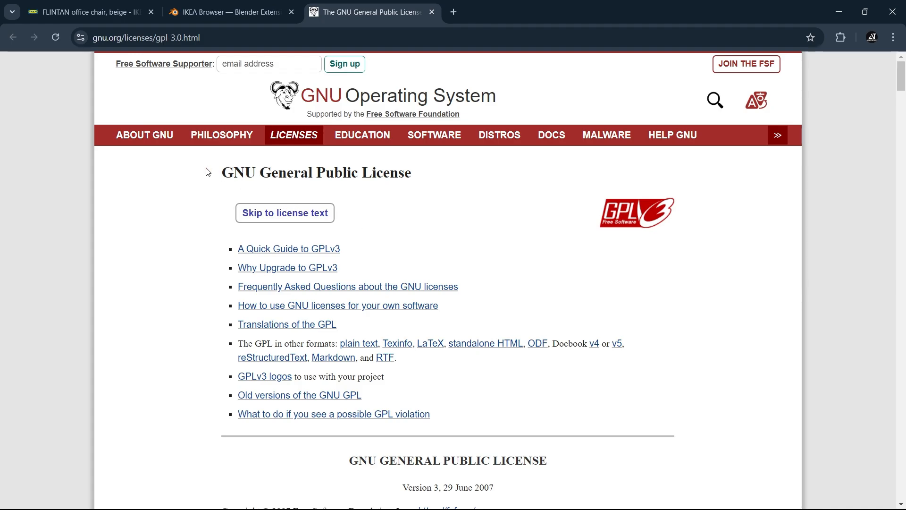
Google 'gnu general public license meaning' and read the featured snippet
left_click(593, 11)
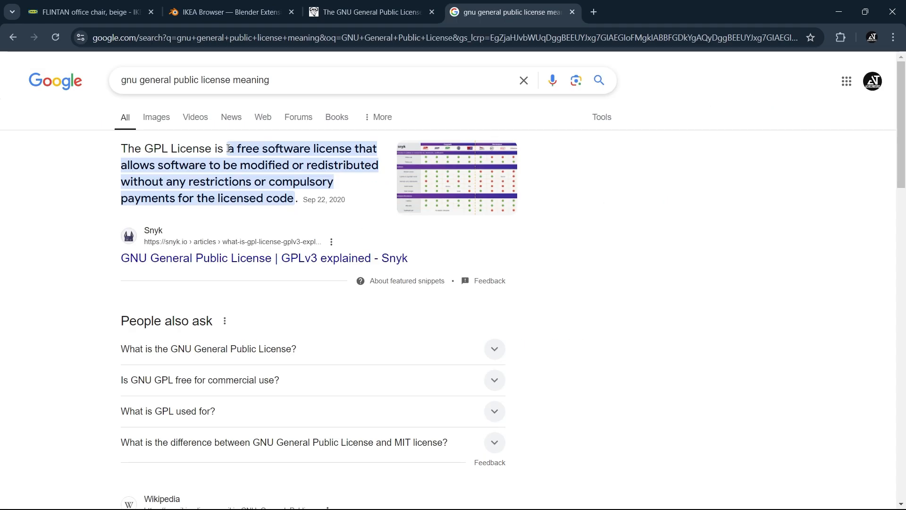
left_click(199, 379)
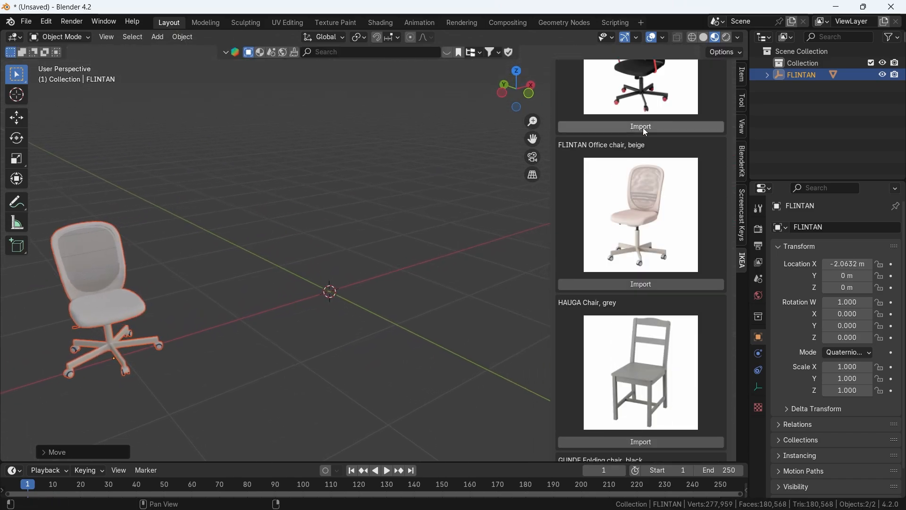
Search the IKEA panel for 'sofa', then change the query to 'oak'
scroll("down", 3)
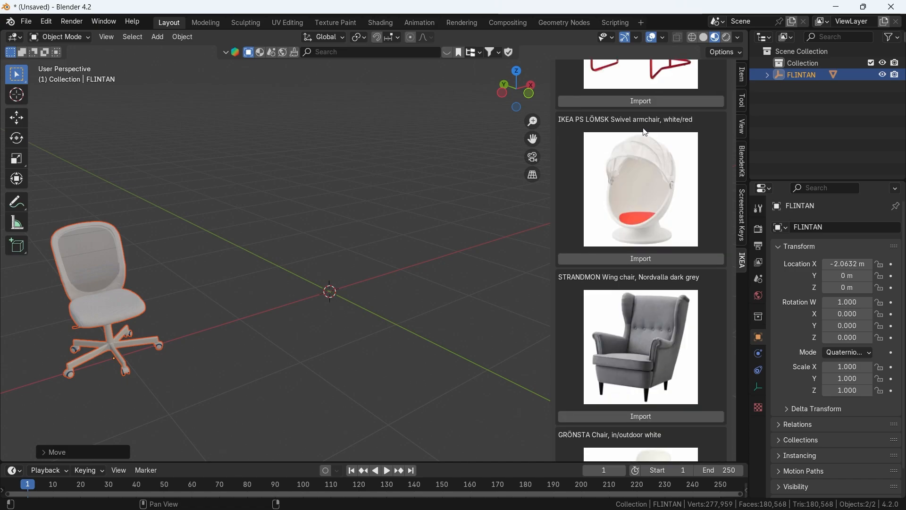
scroll("down", 3)
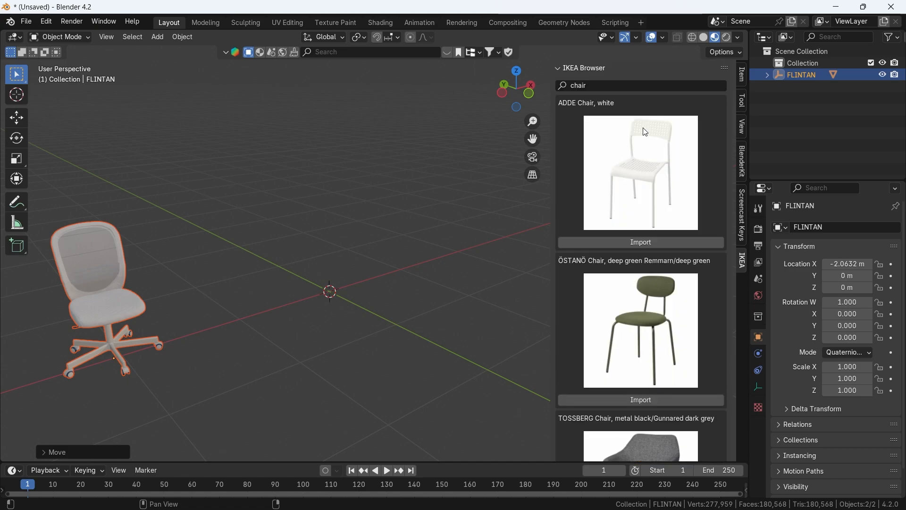
left_click(613, 86)
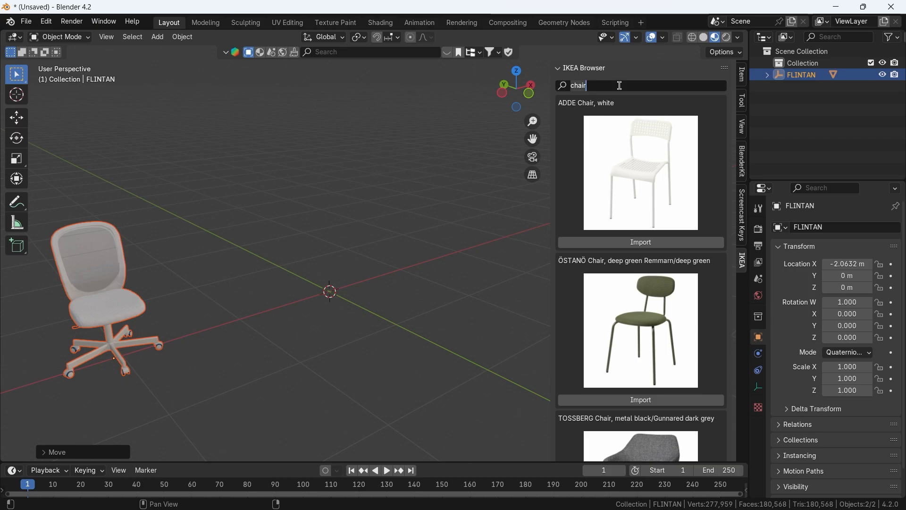
type("sofa")
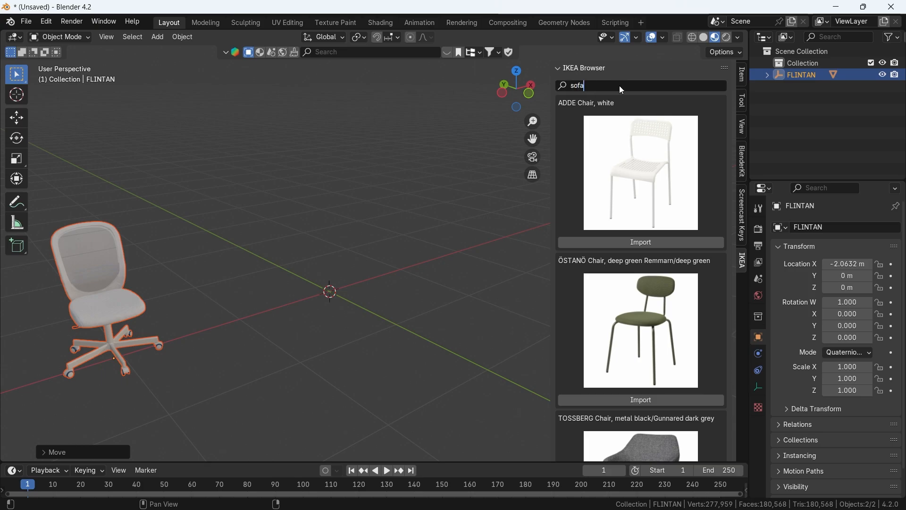
type("sofa")
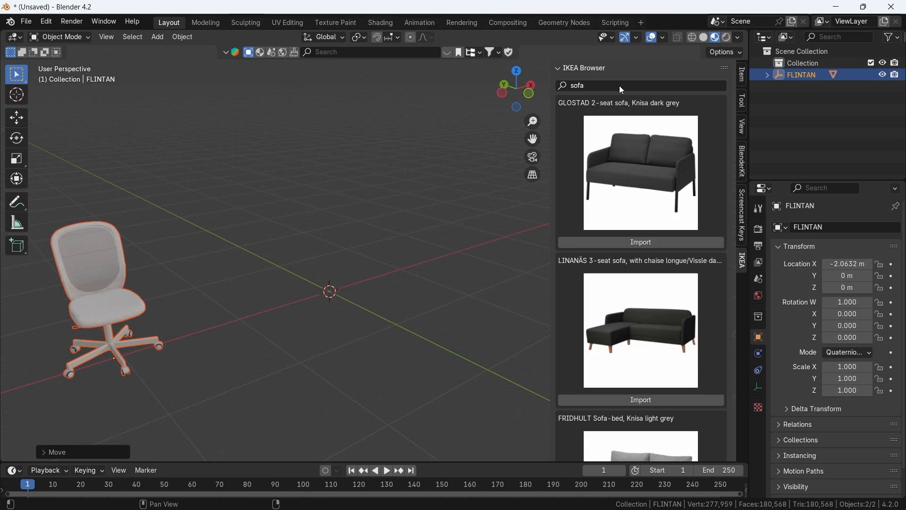
type("oak")
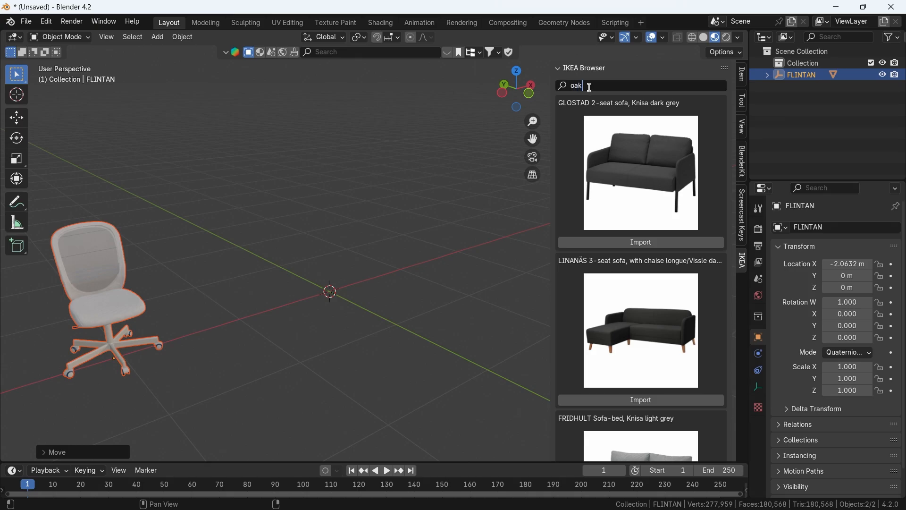